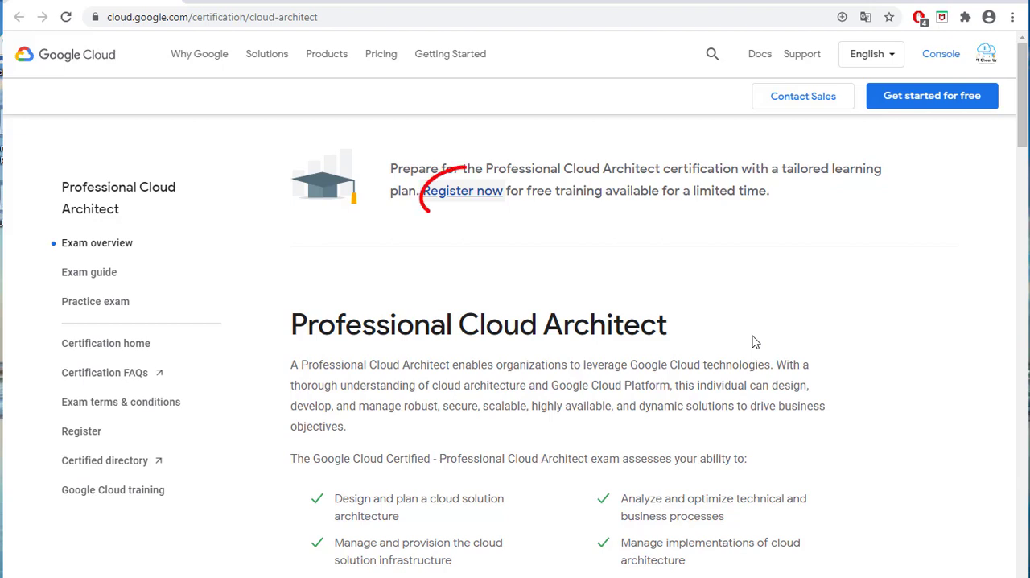
Step: Open the free training registration form from the learning plan banner's 'Register now' link
left_click(464, 191)
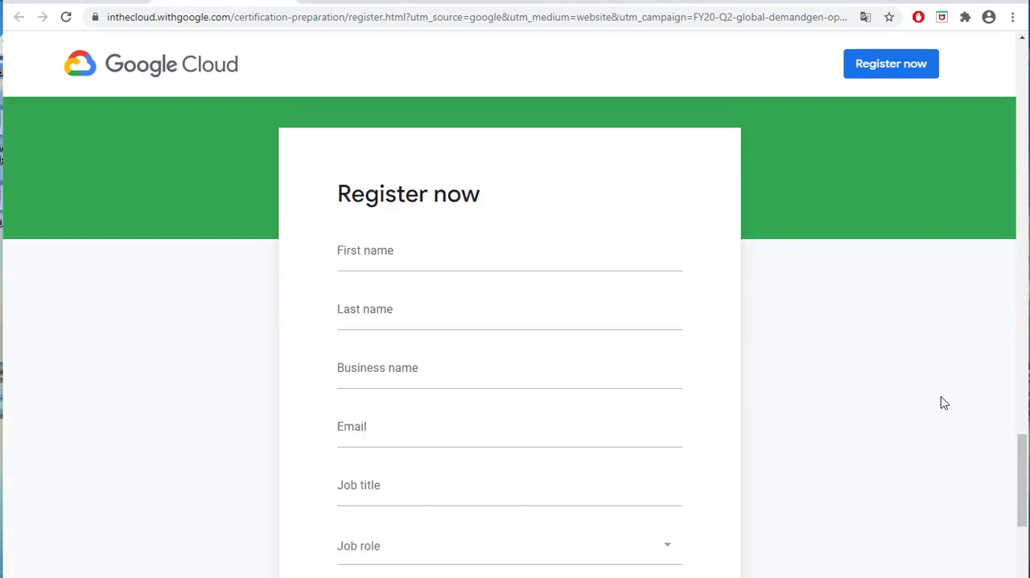
Step: Scroll down the Professional Cloud Architect registration form
scroll("down", 3)
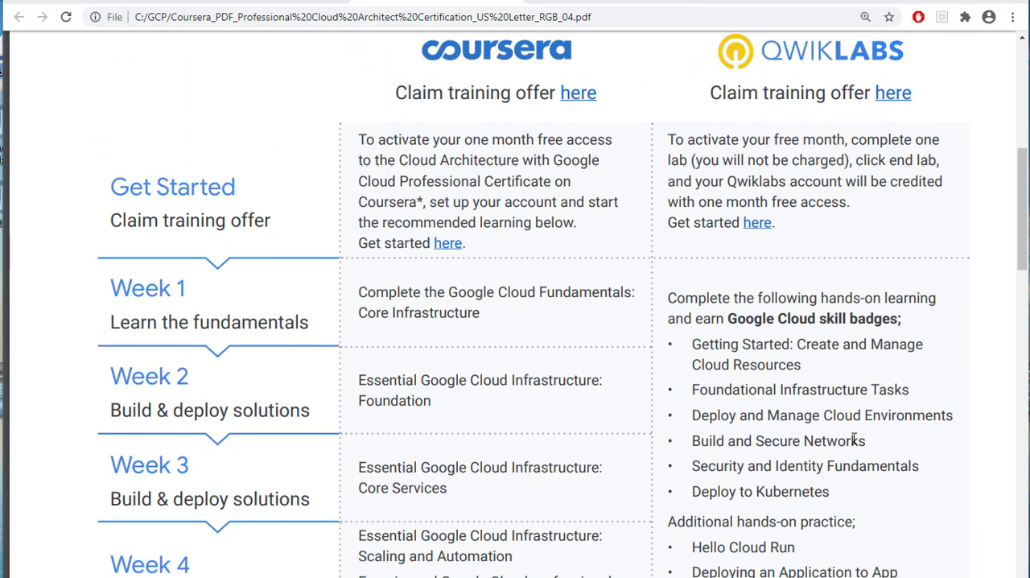
Step: Scroll through weeks 1–6 of the learning plan PDF to the Coursera training offer
scroll("down", 3)
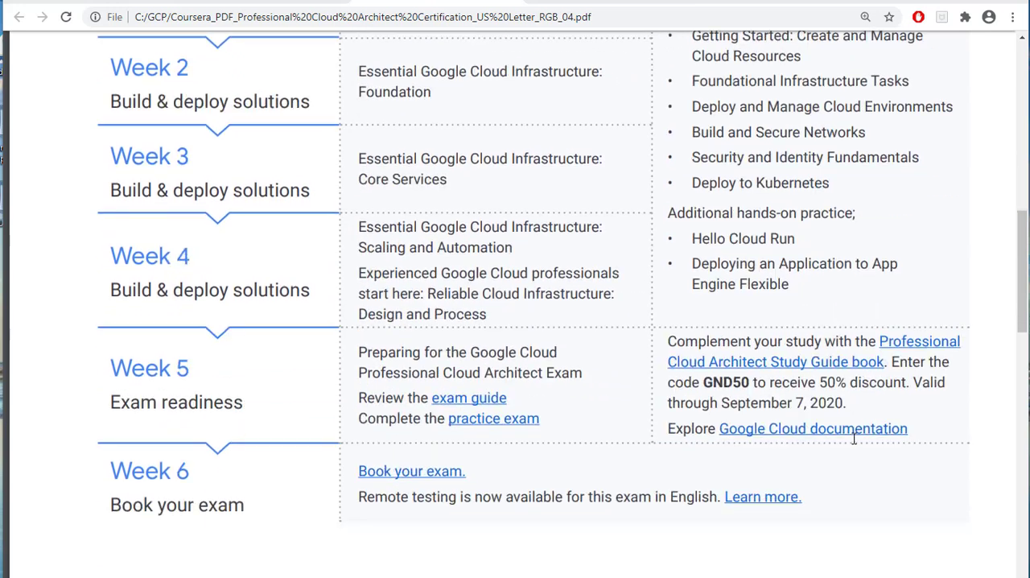
scroll("down", 3)
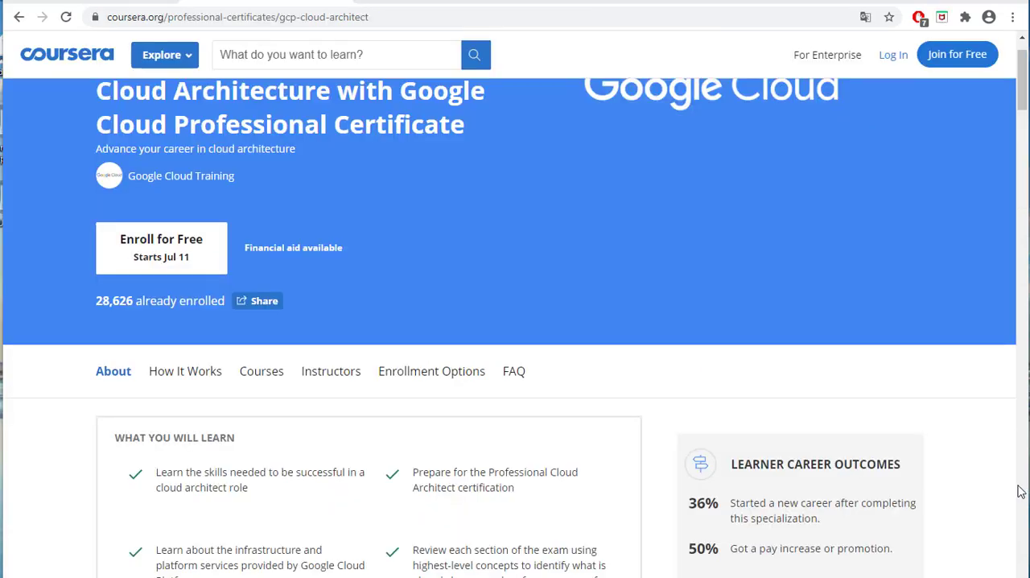
scroll("down", 3)
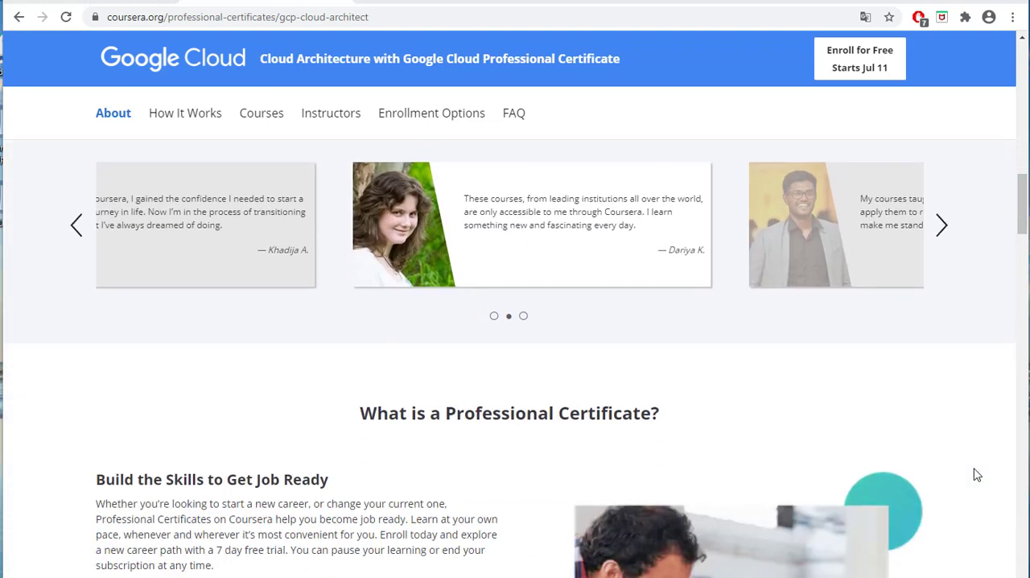
left_click(261, 112)
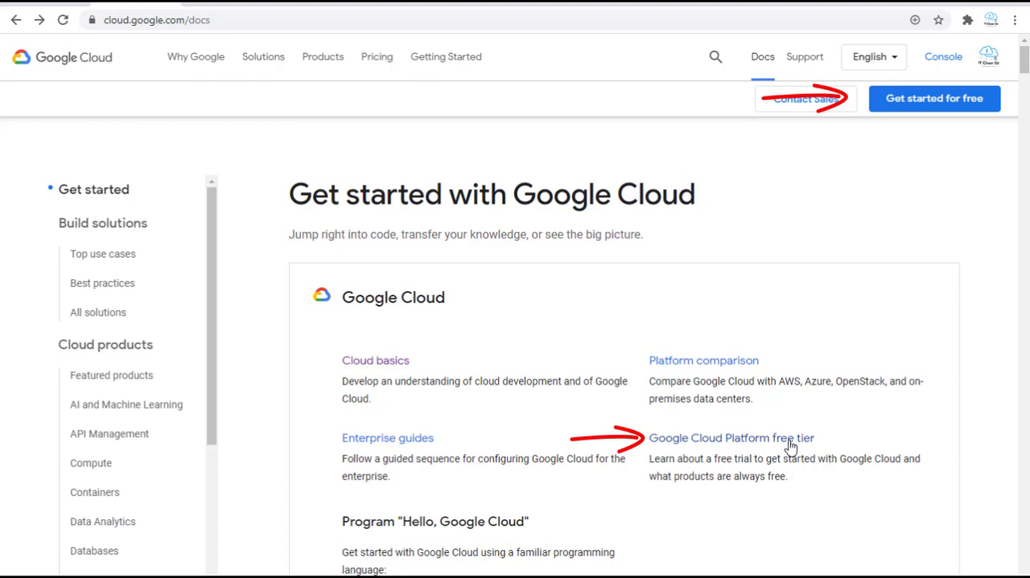
Step: Scroll the Google Cloud docs page down to the Best practices guides
scroll("down", 3)
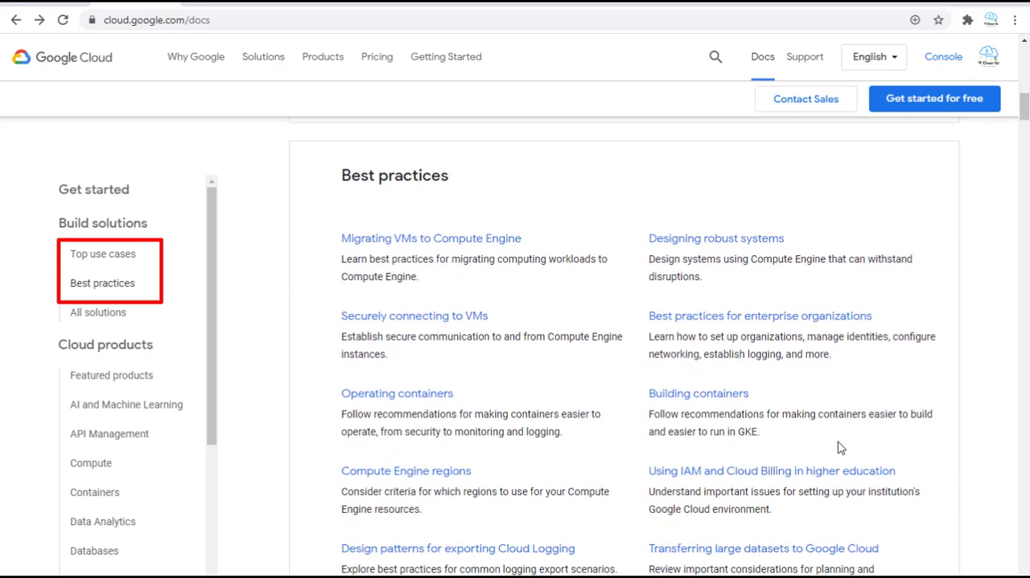
scroll("down", 3)
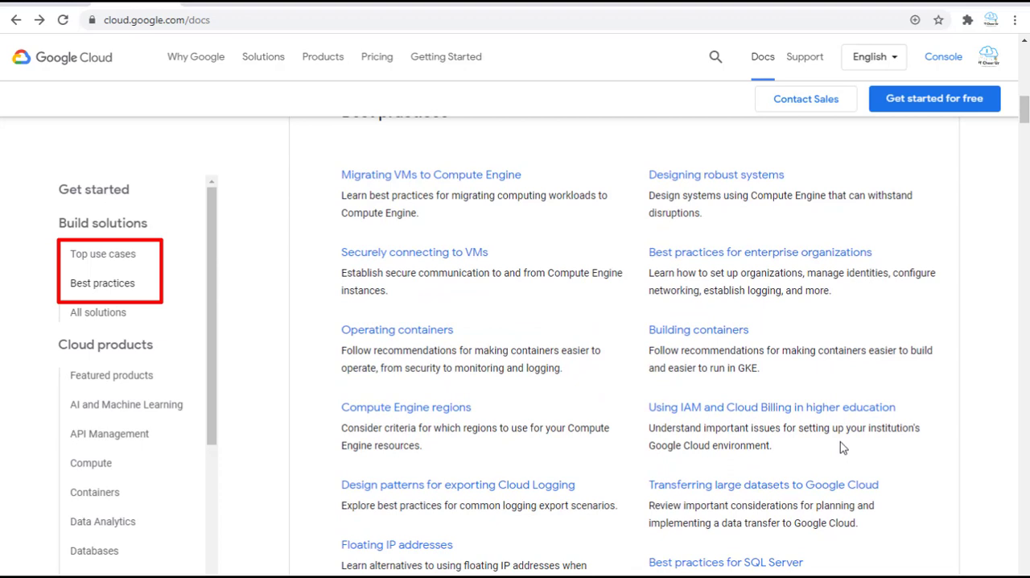
left_click(102, 282)
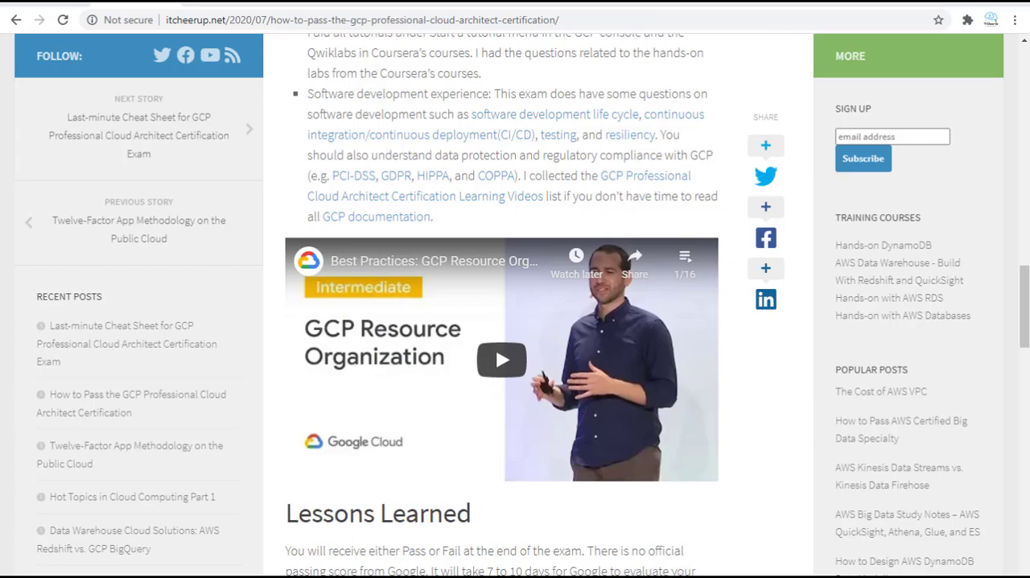
Step: Scroll the itcheerup.net article down to its Lessons Learned exam tips
scroll("down", 3)
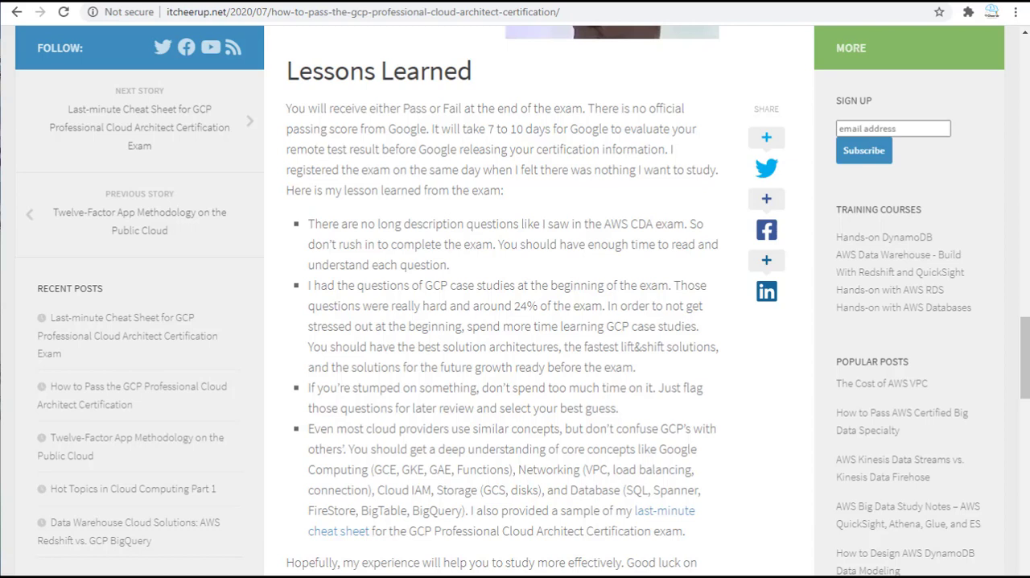